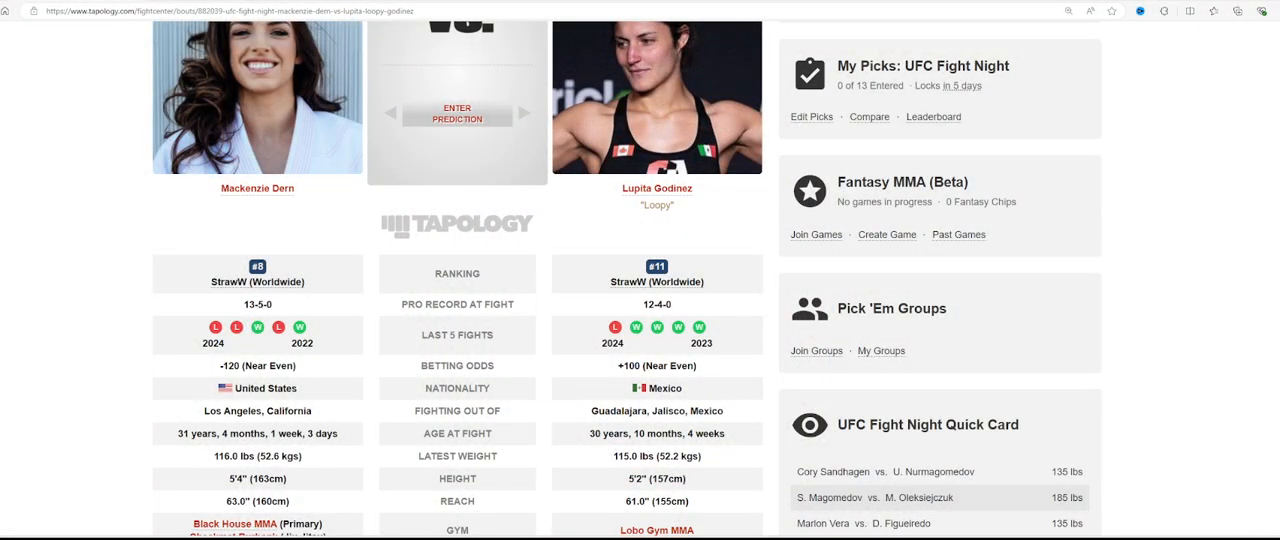
Step: Open Mackenzie Dern's fighter page and view her 13-5-0 record and record by promotion
{"action": "left_click", "coordinate": [257, 188]}
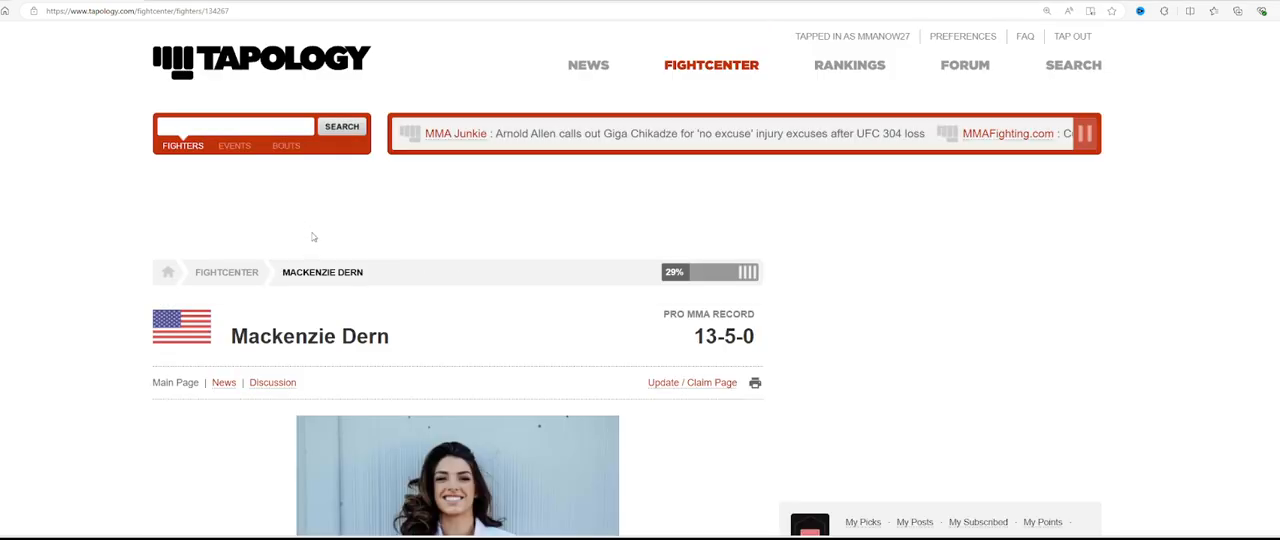
{"action": "scroll", "scroll_direction": "down", "scroll_amount": 3}
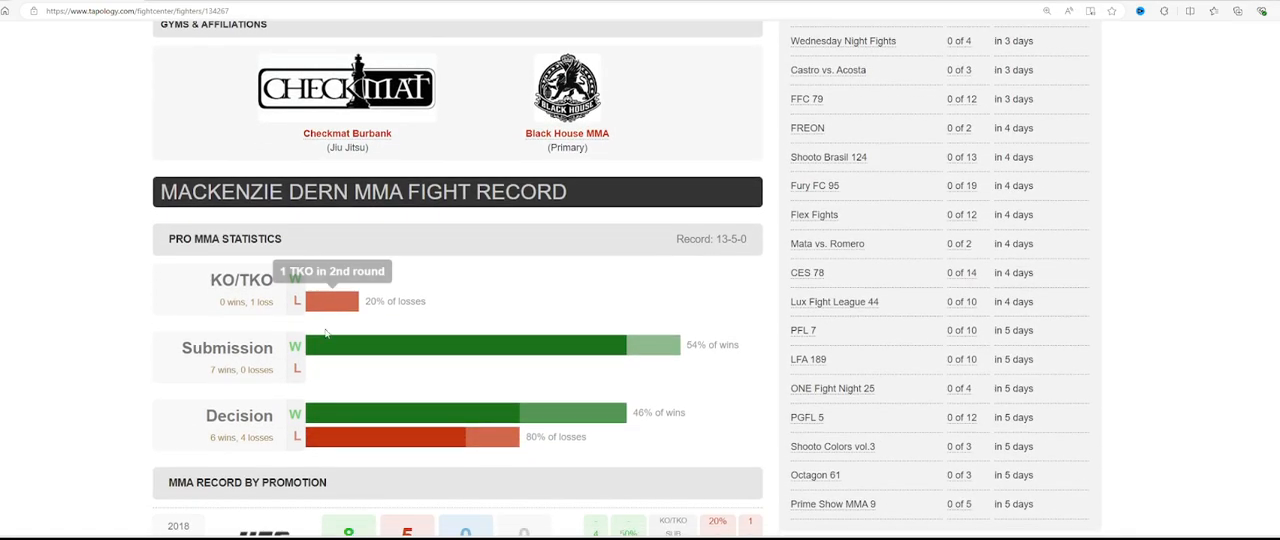
{"action": "mouse_move", "coordinate": [323, 347]}
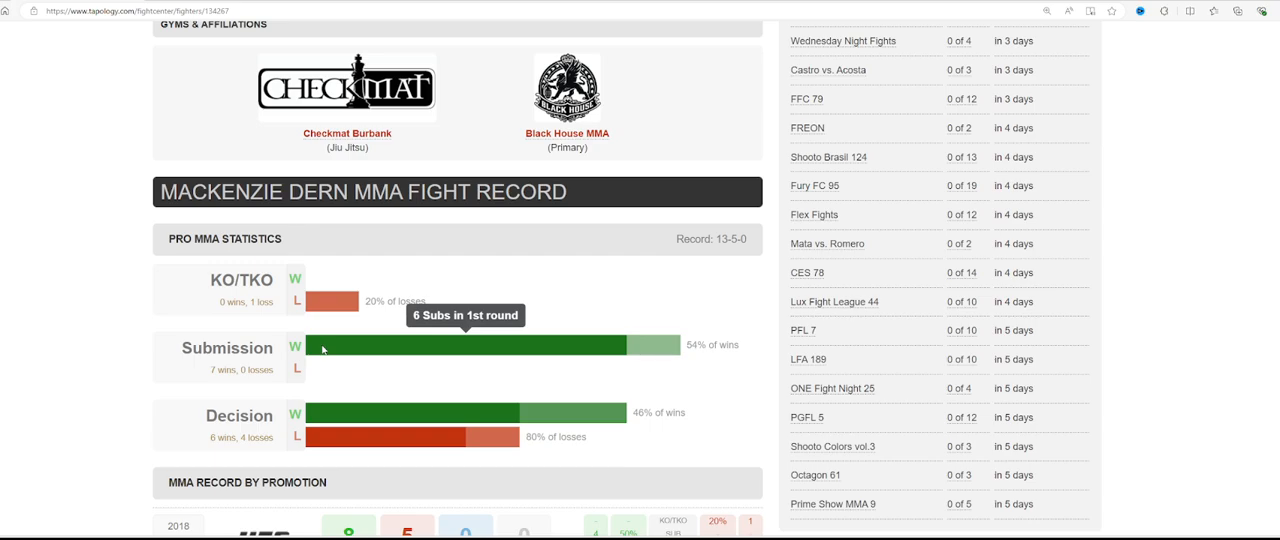
{"action": "scroll", "scroll_direction": "down", "scroll_amount": 3}
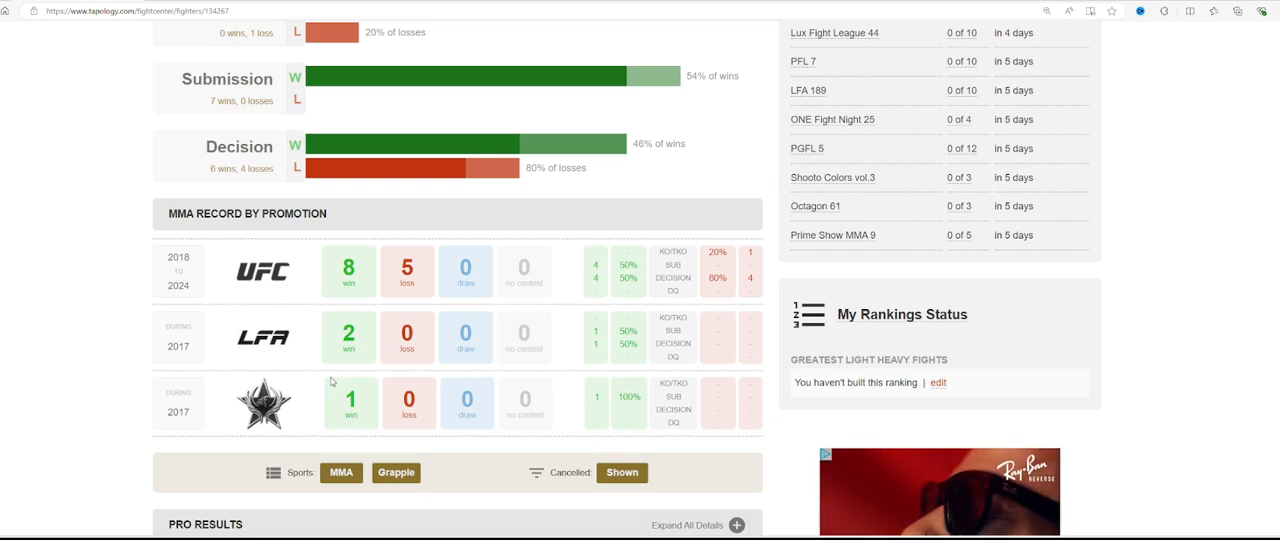
{"action": "scroll", "scroll_direction": "down", "scroll_amount": 3}
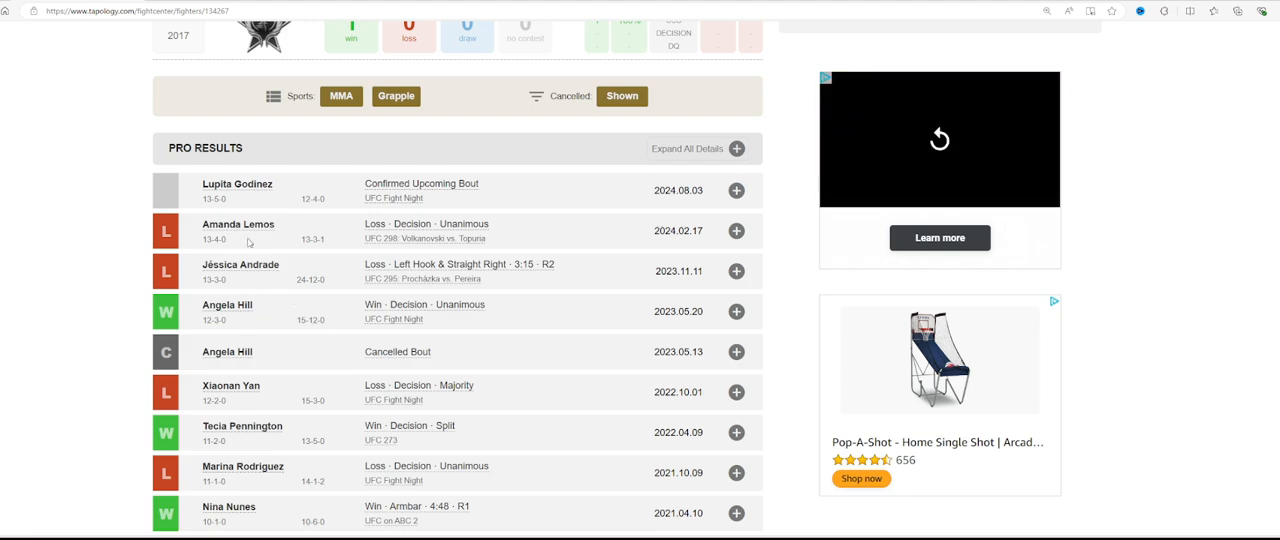
{"action": "mouse_move", "coordinate": [256, 237]}
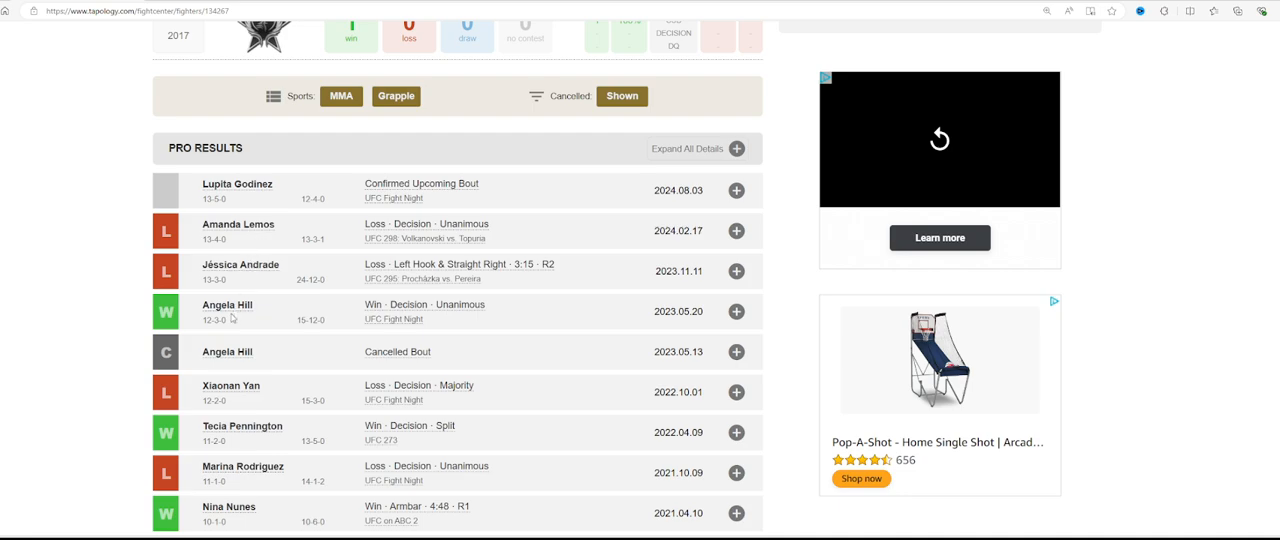
{"action": "mouse_move", "coordinate": [240, 315]}
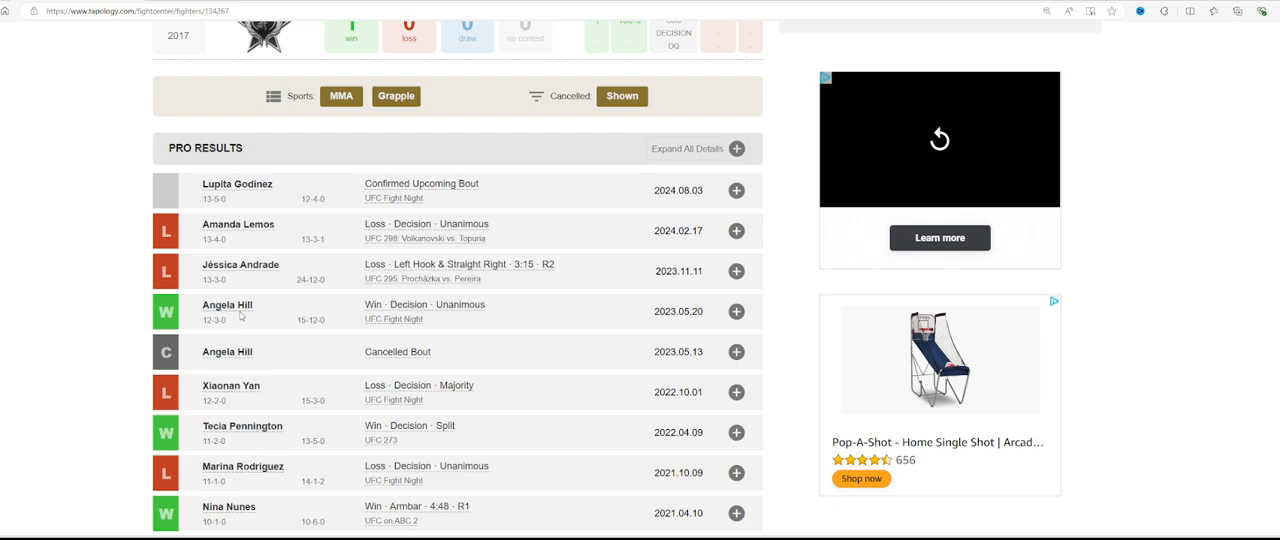
{"action": "scroll", "scroll_direction": "up", "scroll_amount": 3}
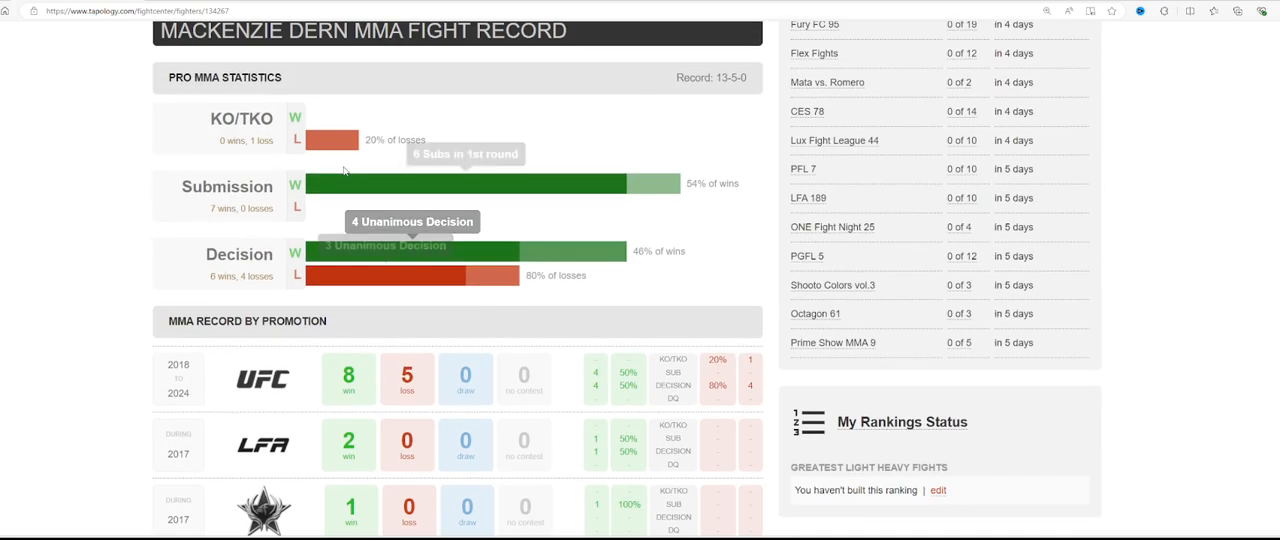
{"action": "mouse_move", "coordinate": [336, 186]}
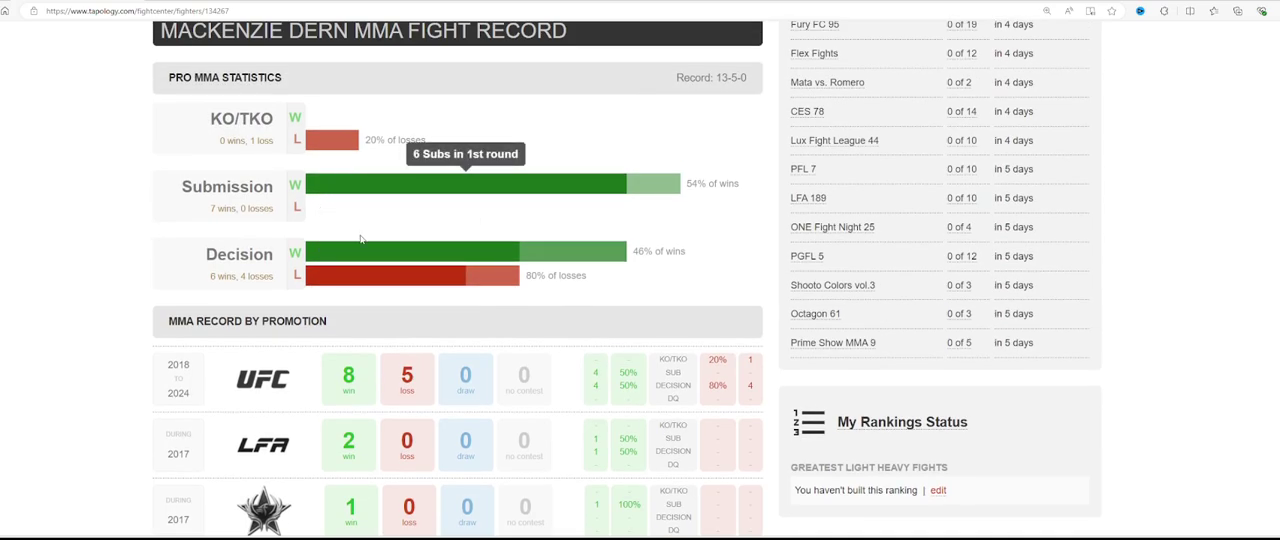
{"action": "scroll", "scroll_direction": "down", "scroll_amount": 3}
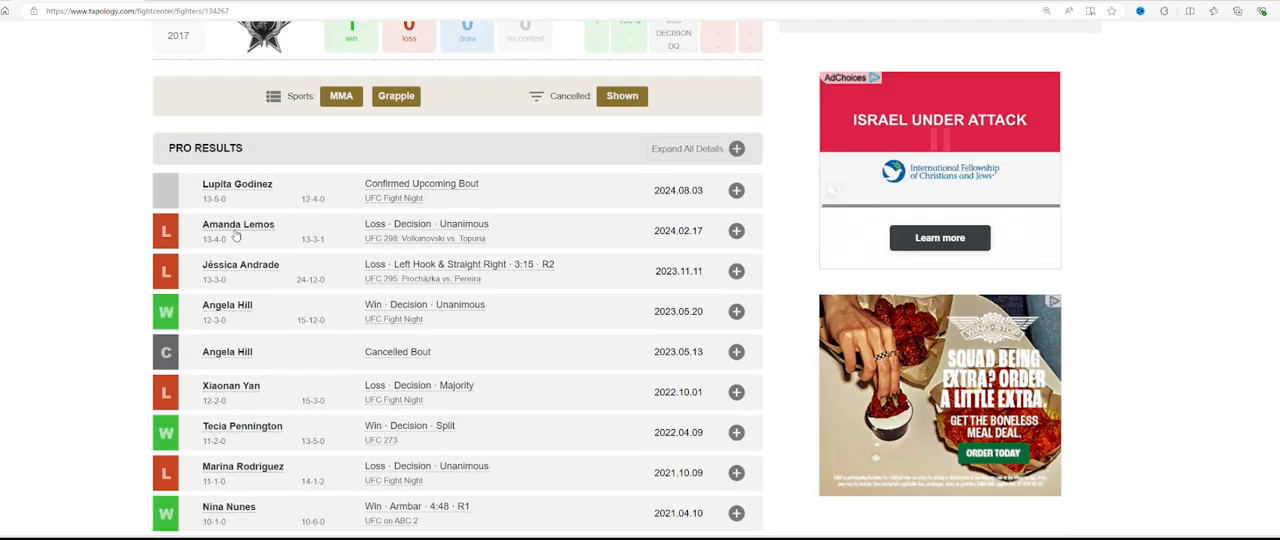
{"action": "mouse_move", "coordinate": [237, 273]}
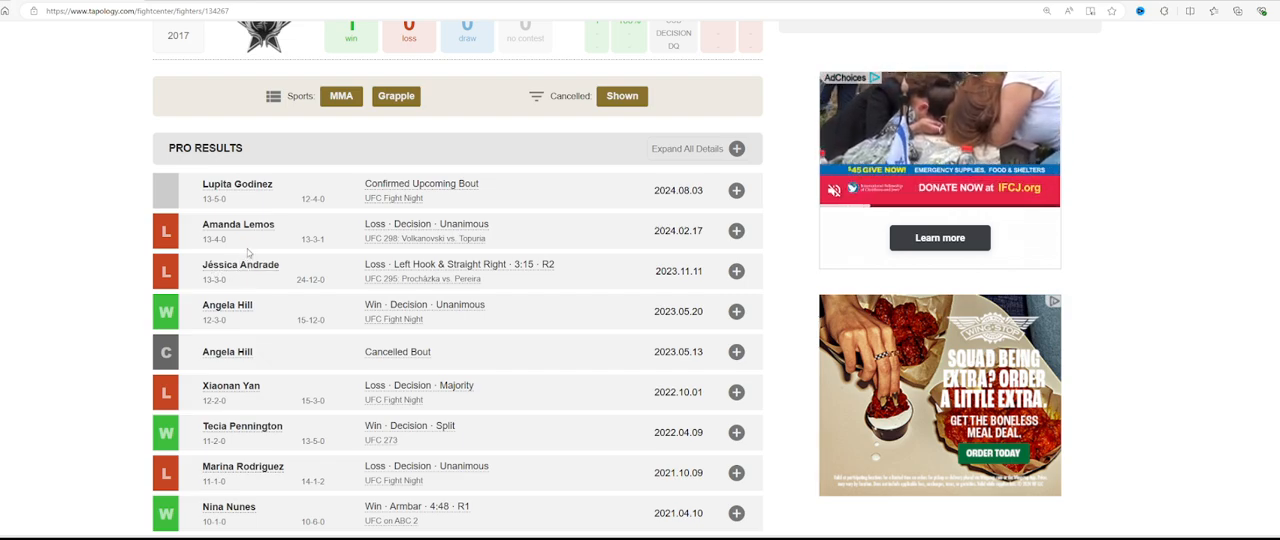
Step: Scroll through Dern's older Pro Results, then return to the Dern vs. Godinez bout page
{"action": "scroll", "scroll_direction": "down", "scroll_amount": 3}
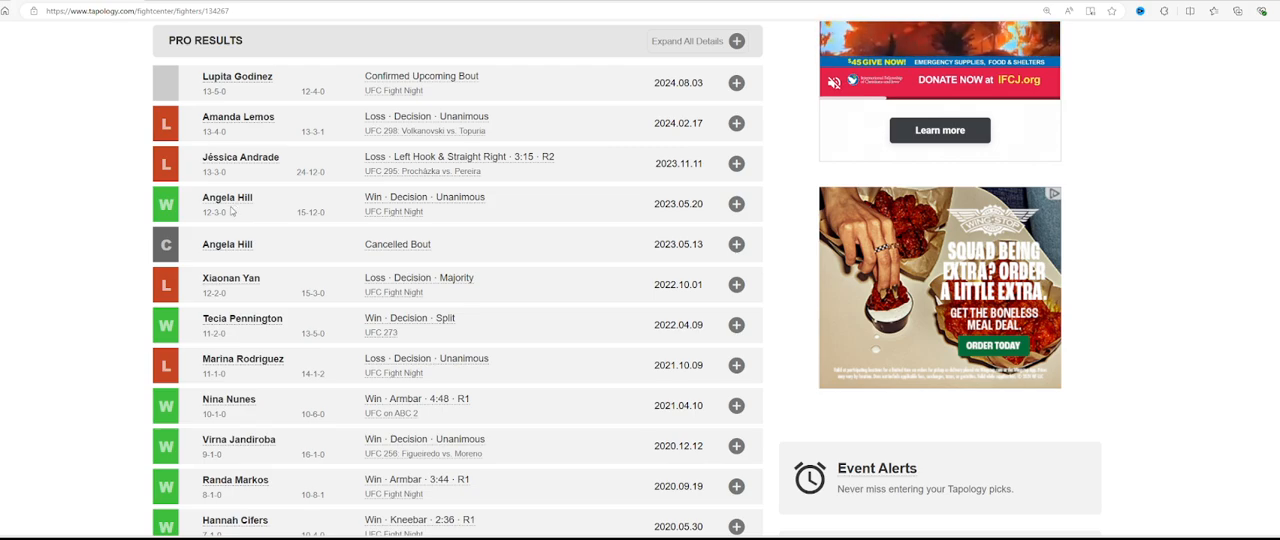
{"action": "mouse_move", "coordinate": [250, 217]}
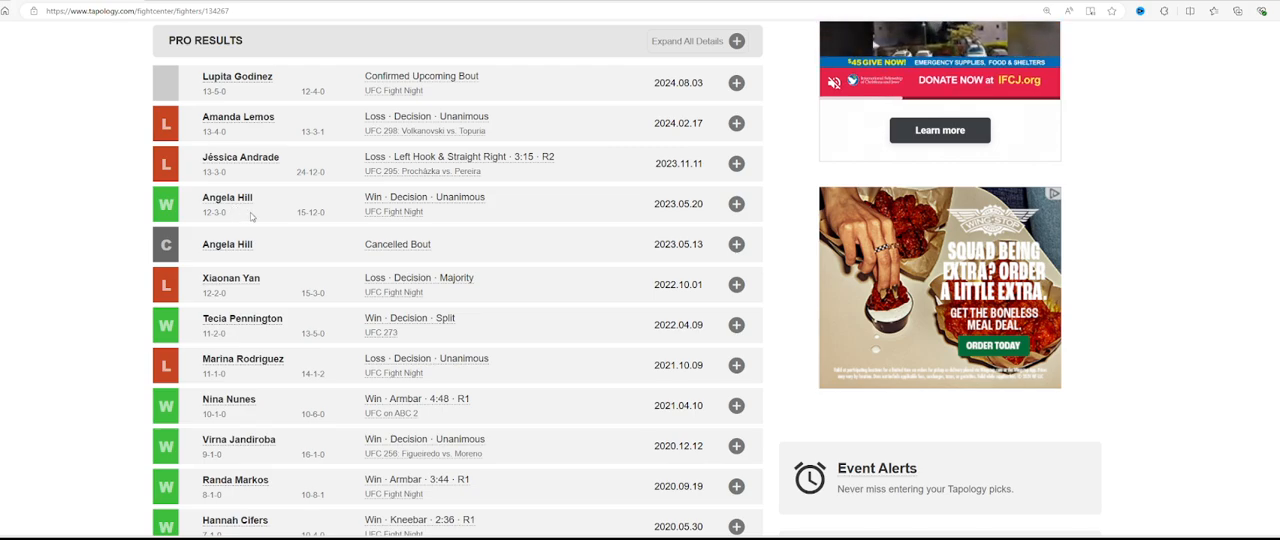
{"action": "scroll", "scroll_direction": "down", "scroll_amount": 3}
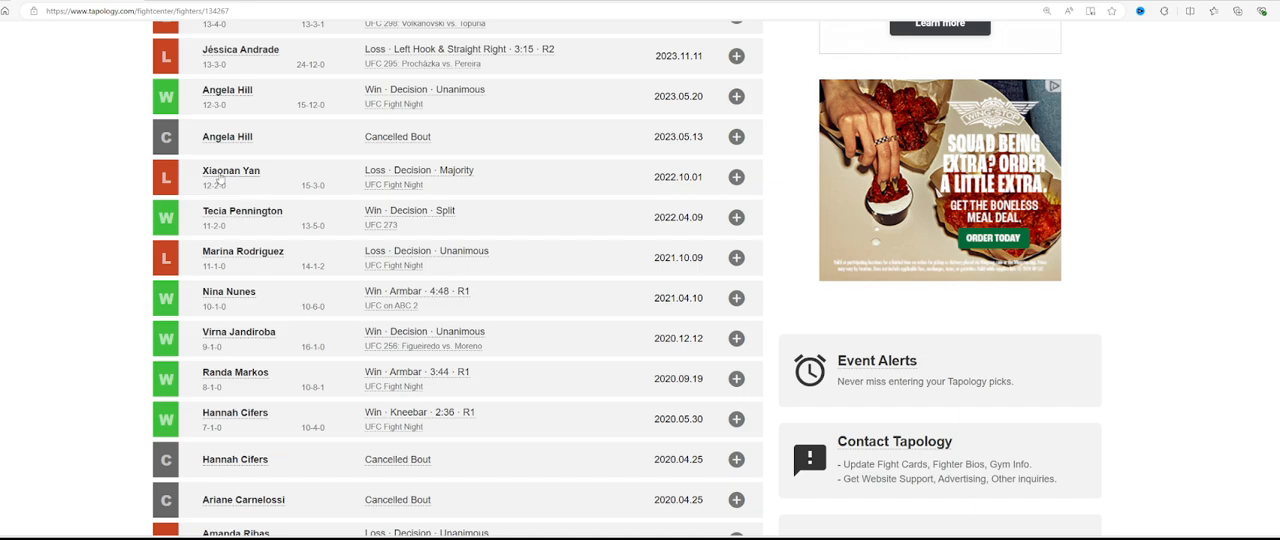
{"action": "mouse_move", "coordinate": [248, 184]}
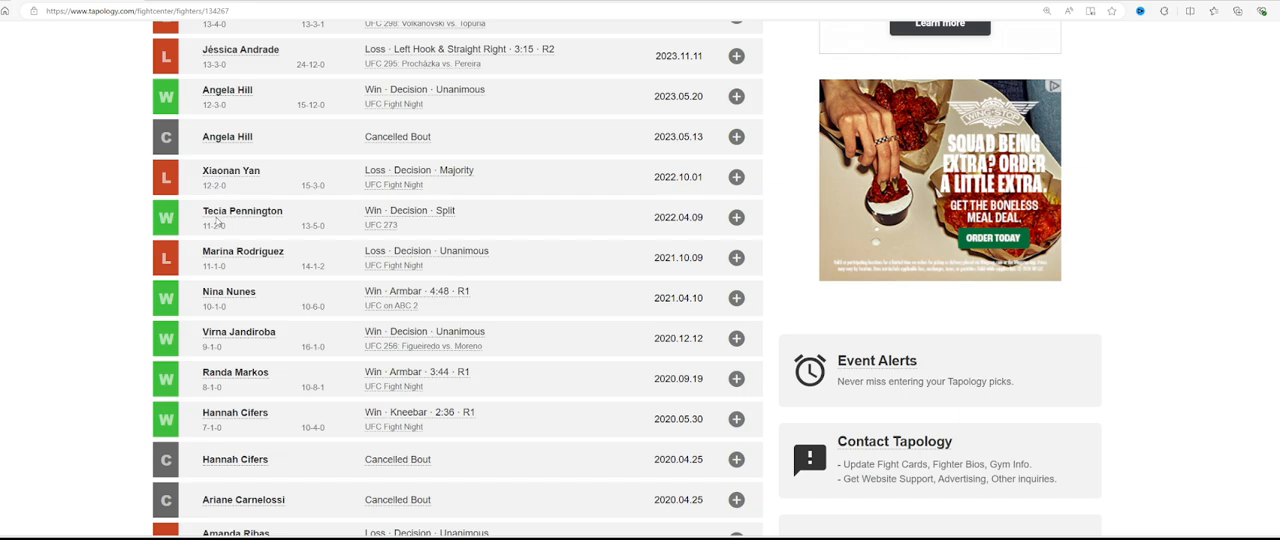
{"action": "mouse_move", "coordinate": [187, 248]}
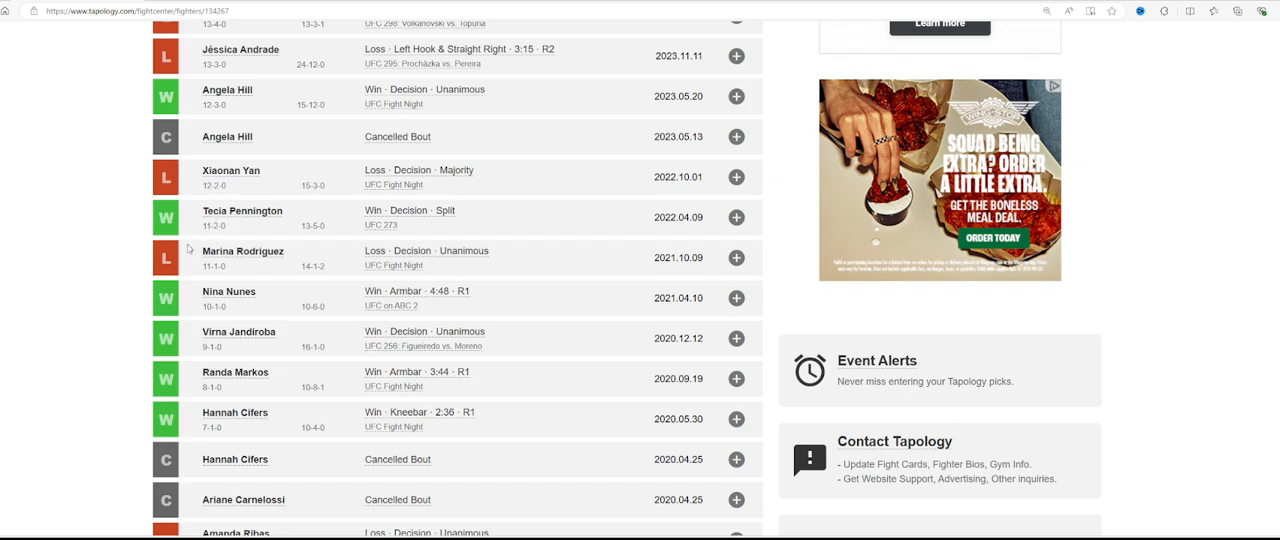
{"action": "mouse_move", "coordinate": [201, 252]}
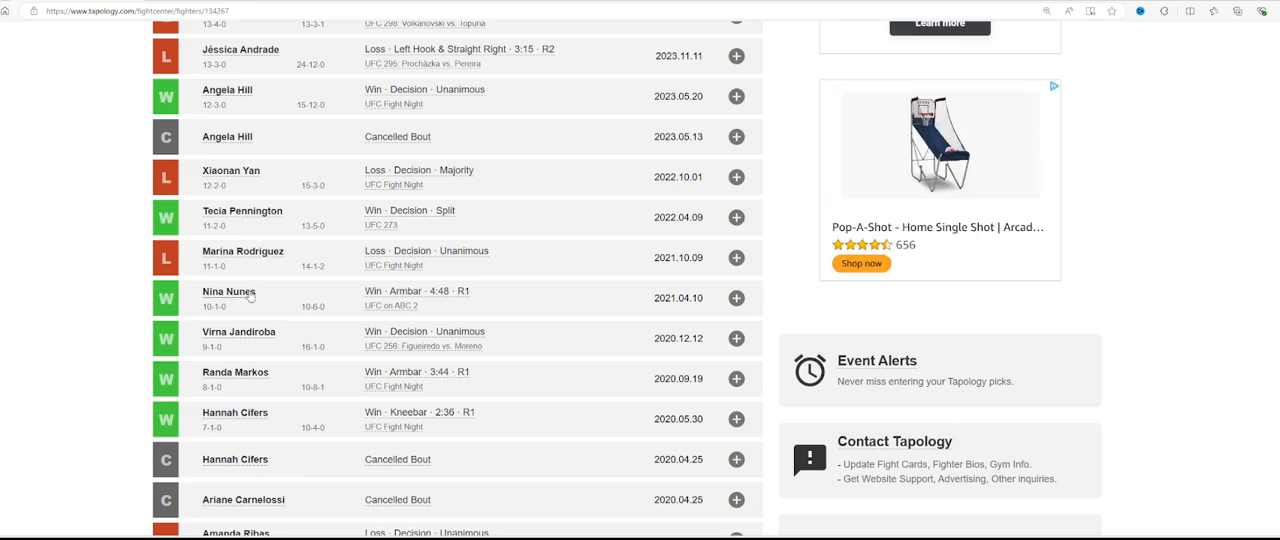
{"action": "mouse_move", "coordinate": [252, 343]}
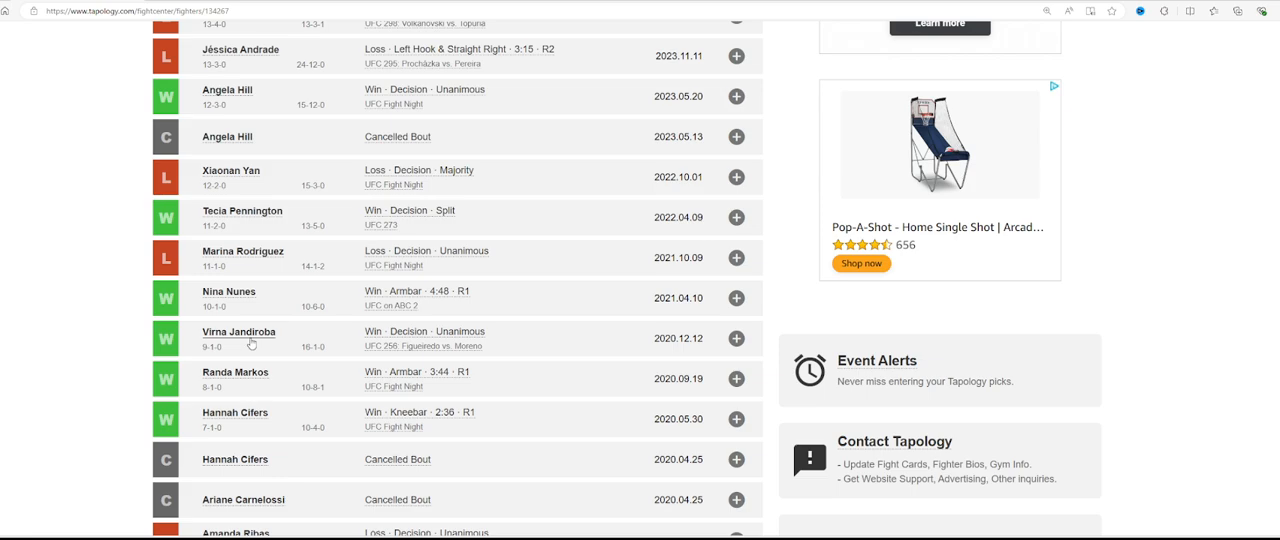
{"action": "mouse_move", "coordinate": [264, 362]}
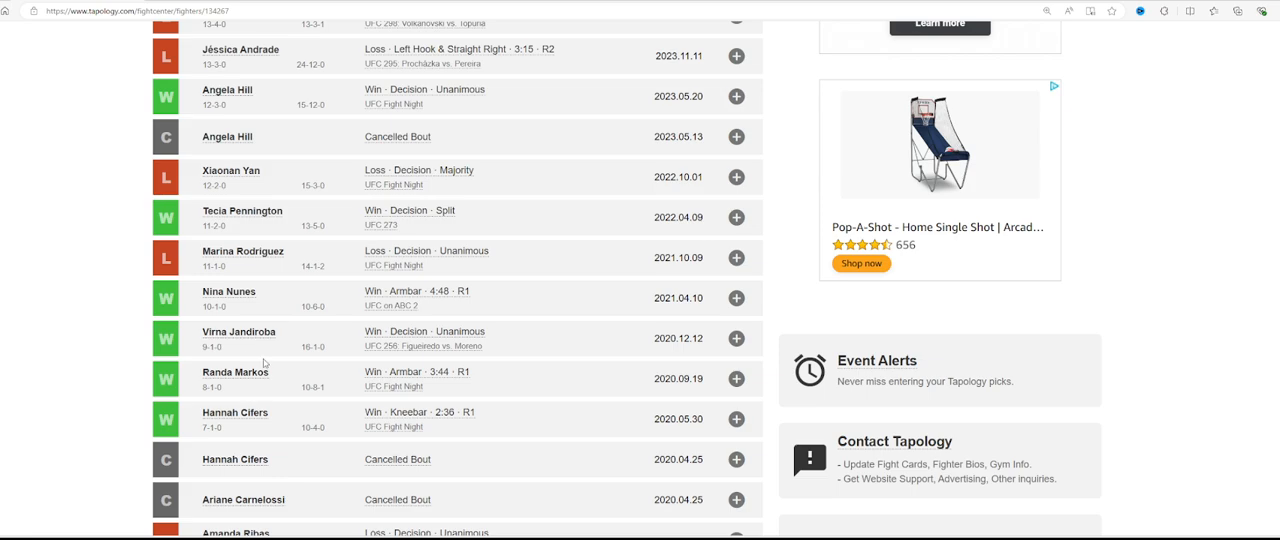
{"action": "mouse_move", "coordinate": [283, 332]}
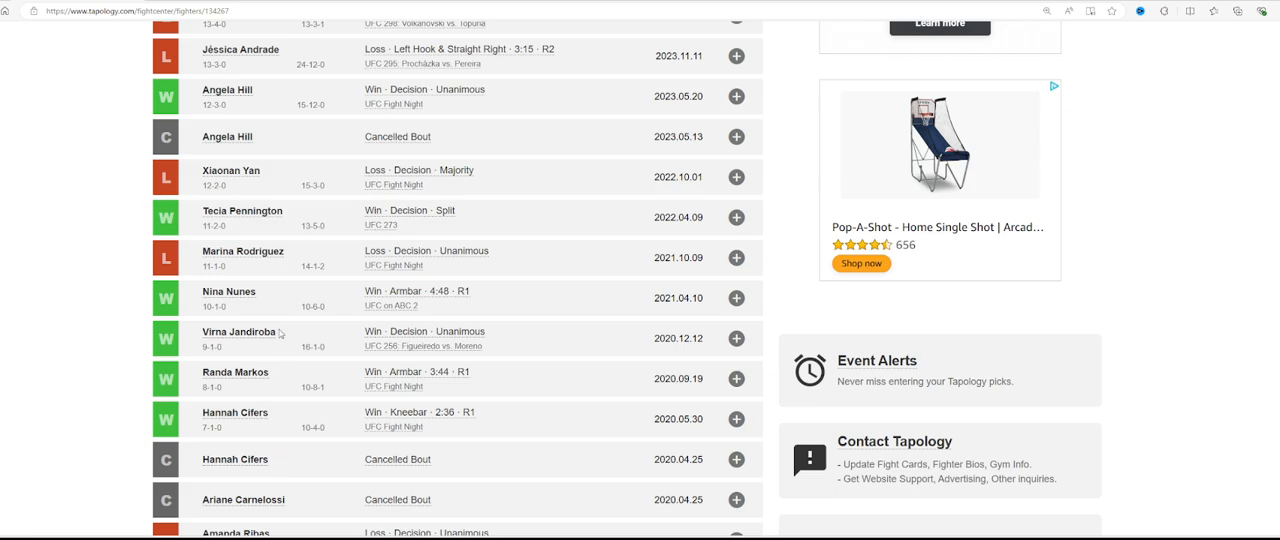
{"action": "mouse_move", "coordinate": [275, 330]}
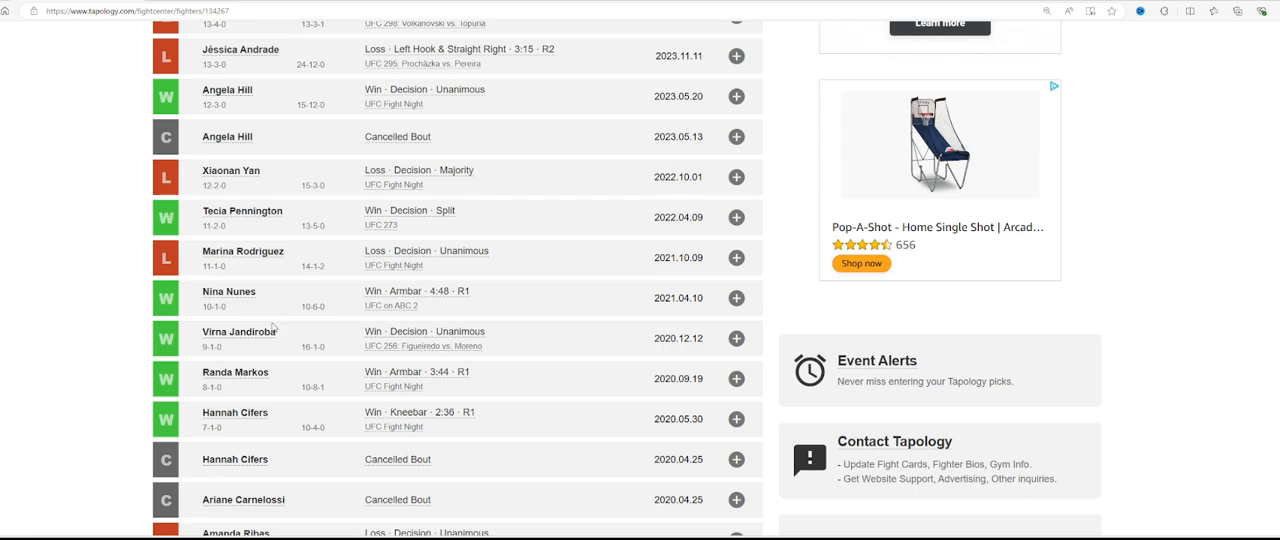
{"action": "scroll", "scroll_direction": "down", "scroll_amount": 3}
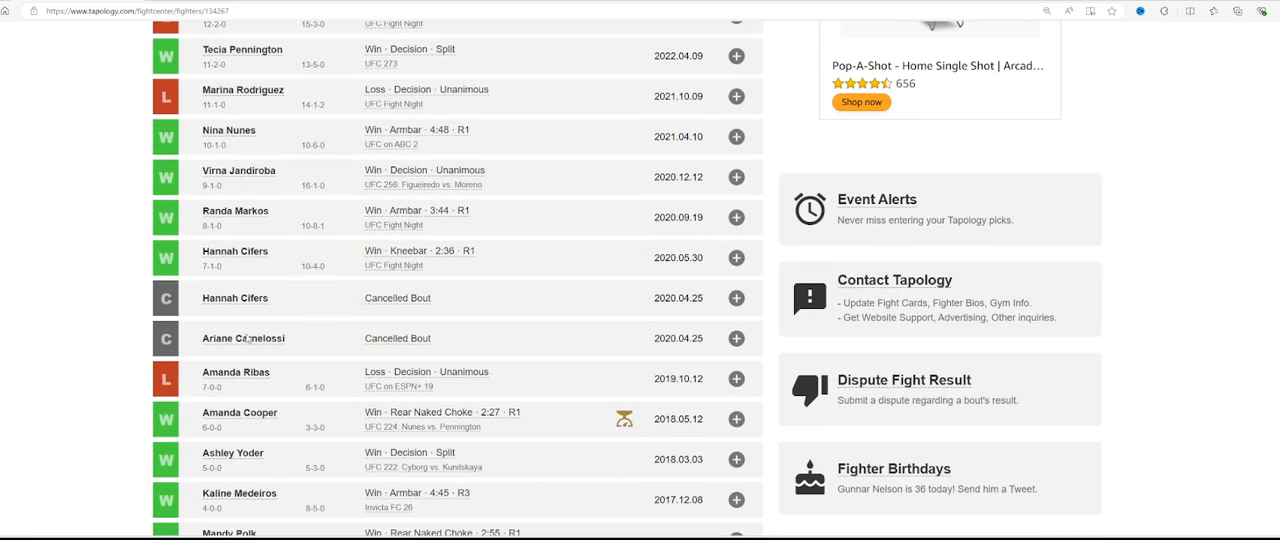
{"action": "mouse_move", "coordinate": [240, 358]}
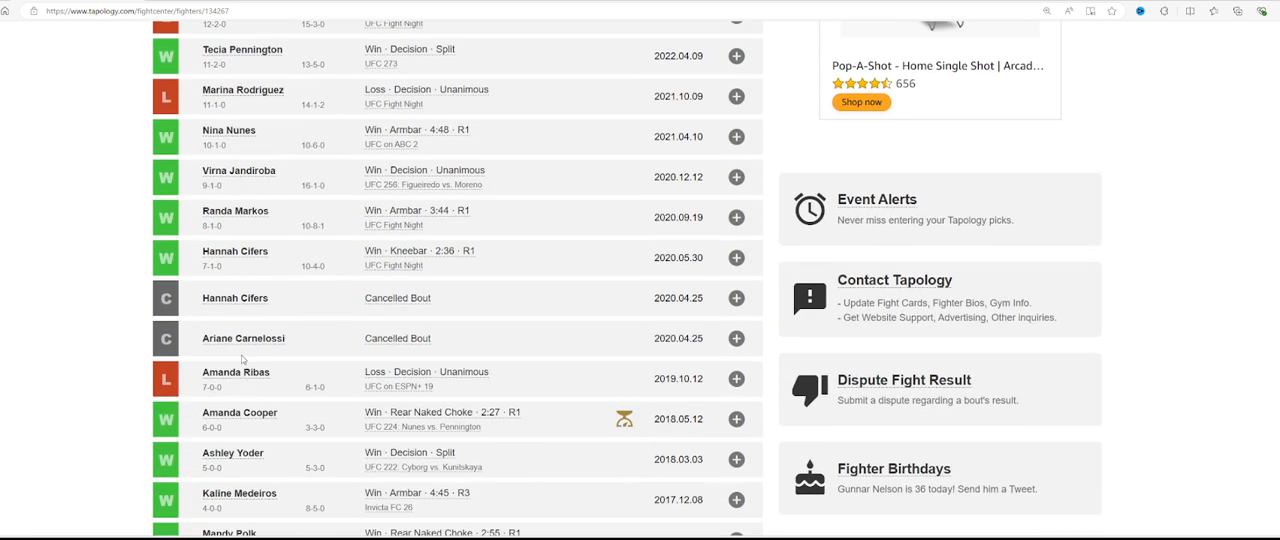
{"action": "mouse_move", "coordinate": [274, 389]}
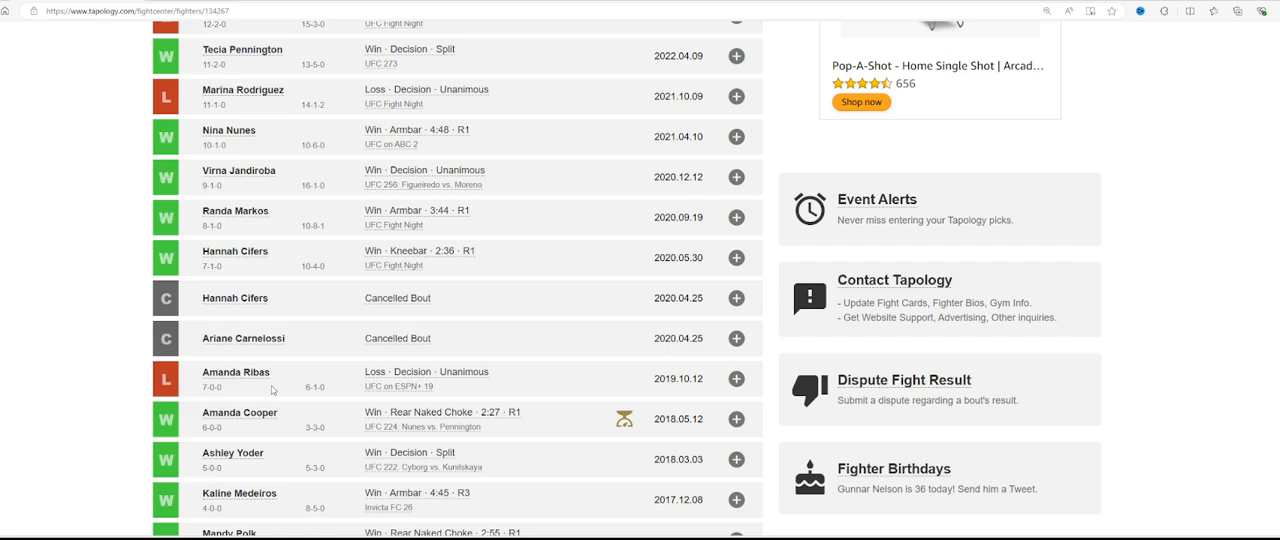
{"action": "mouse_move", "coordinate": [271, 389]}
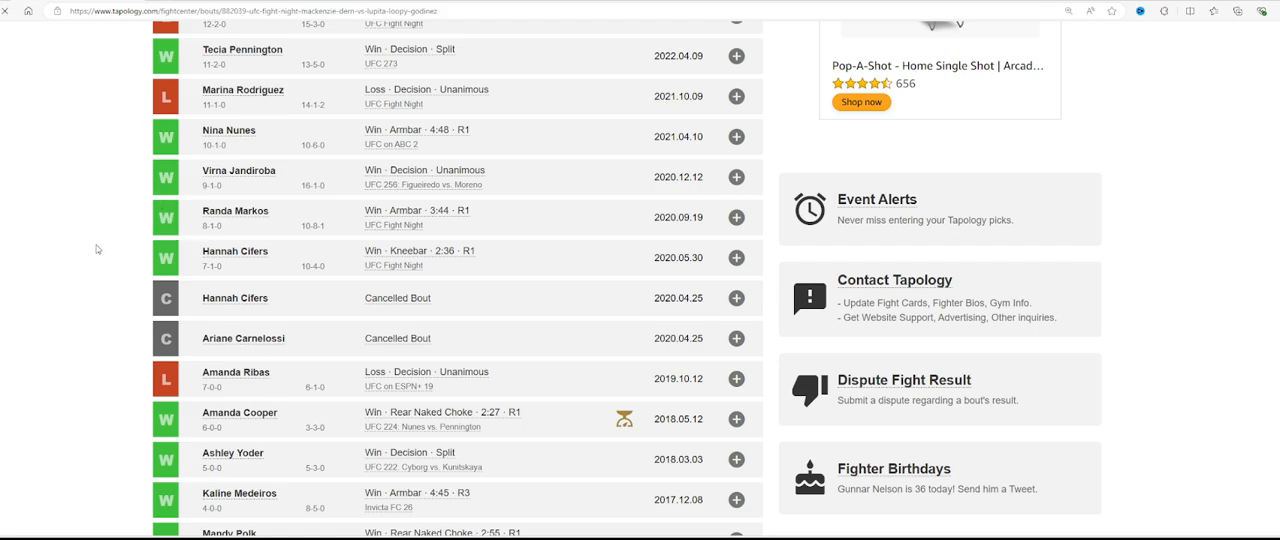
{"action": "scroll", "scroll_direction": "up", "scroll_amount": 3}
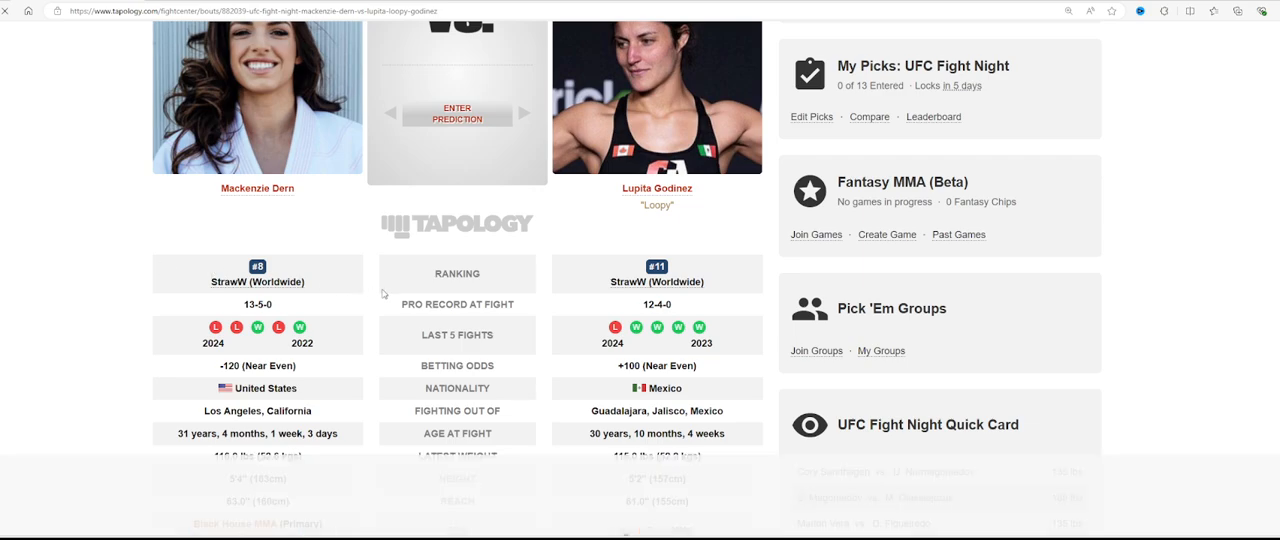